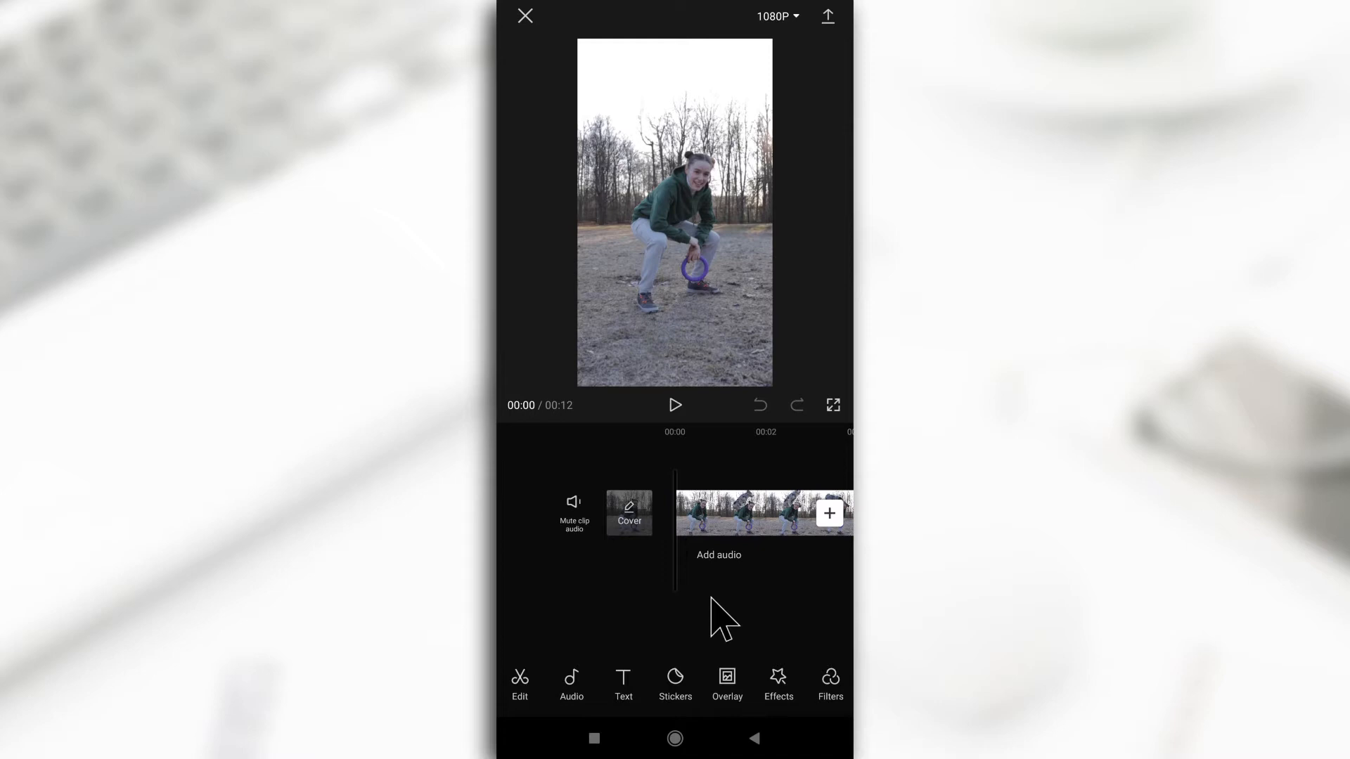
pyautogui.moveTo(716, 624)
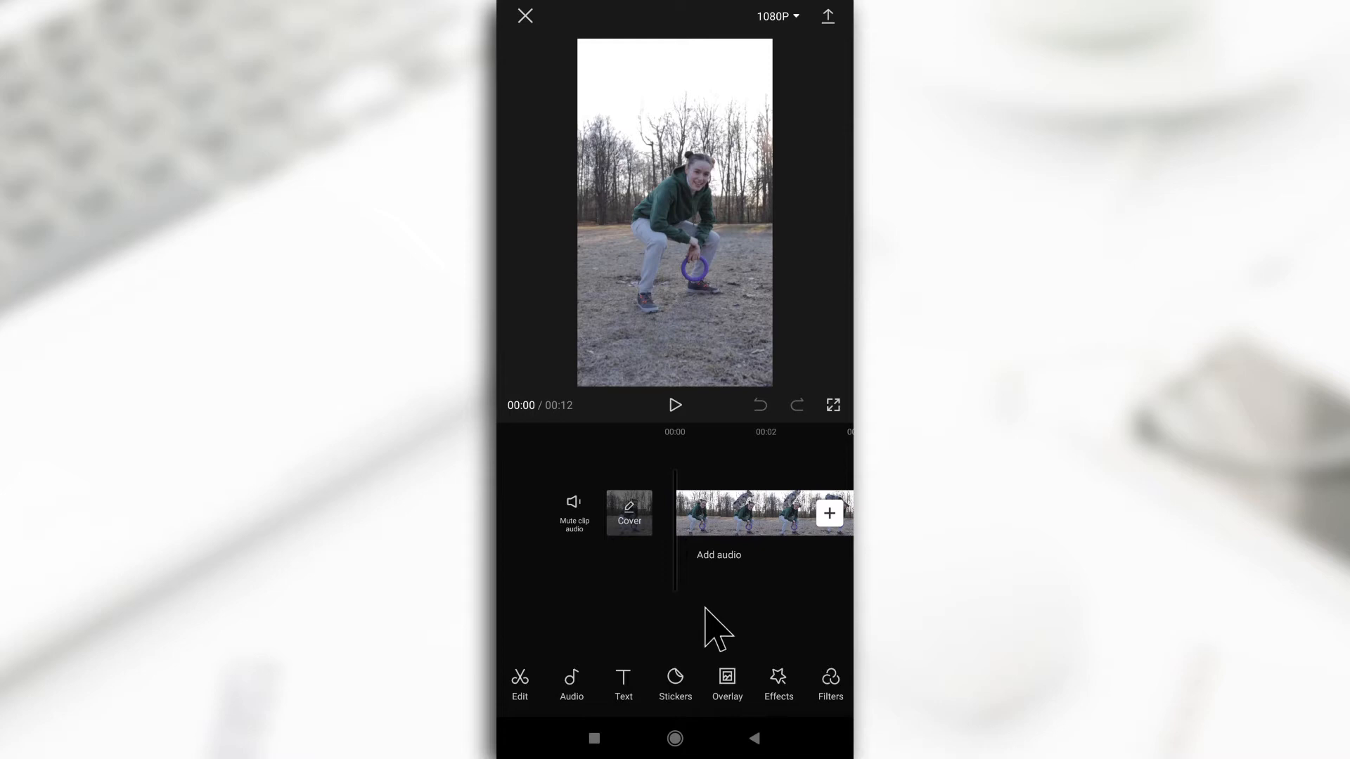
pyautogui.moveTo(714, 441)
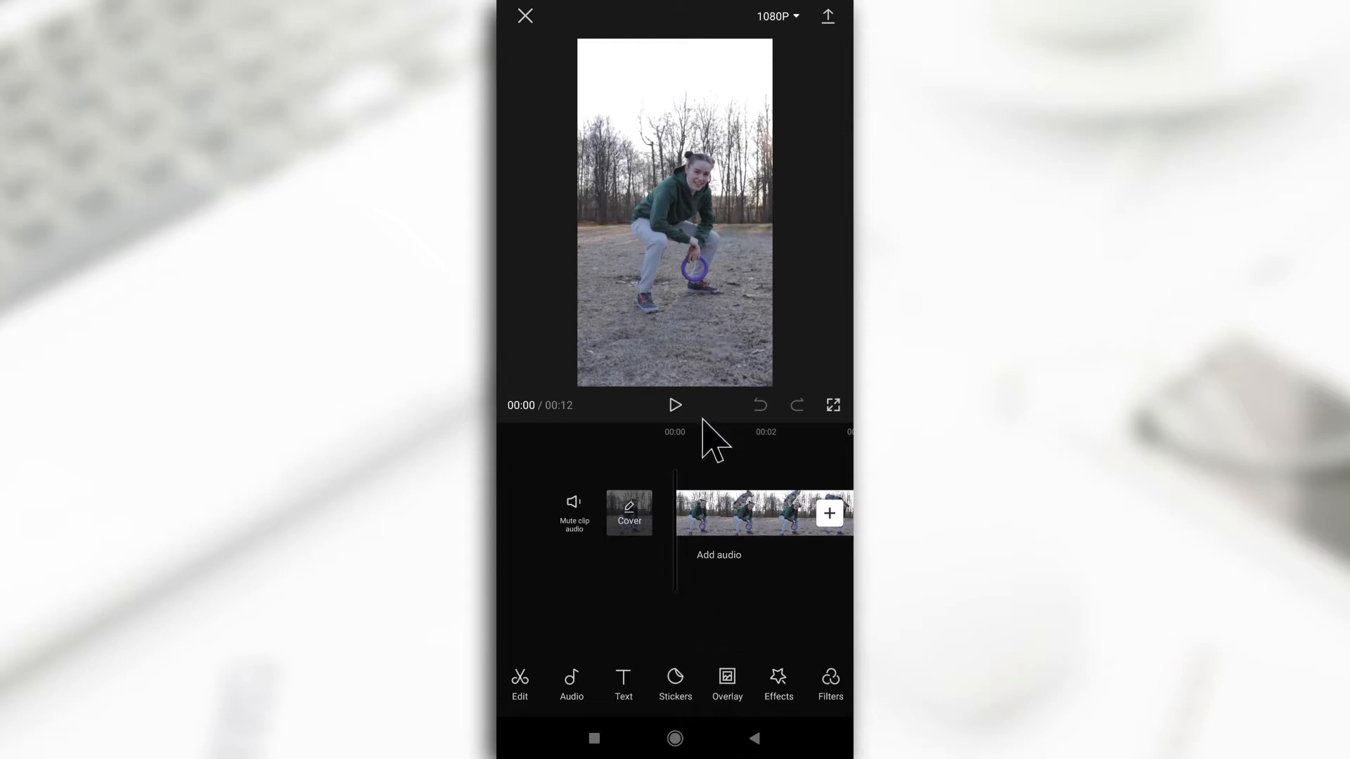
pyautogui.moveTo(727, 684)
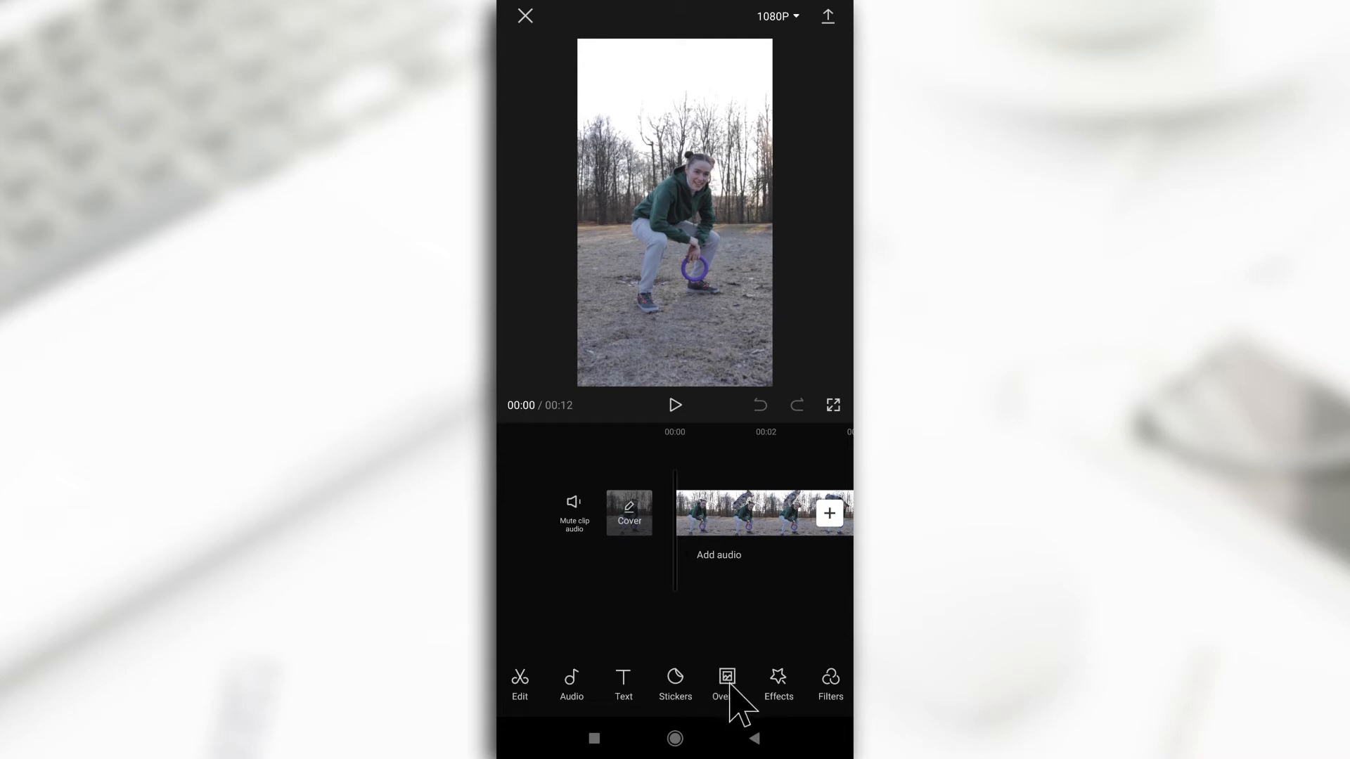
# Step: Add the green-screen tiger video from the gallery as an overlay layer
pyautogui.click(726, 684)
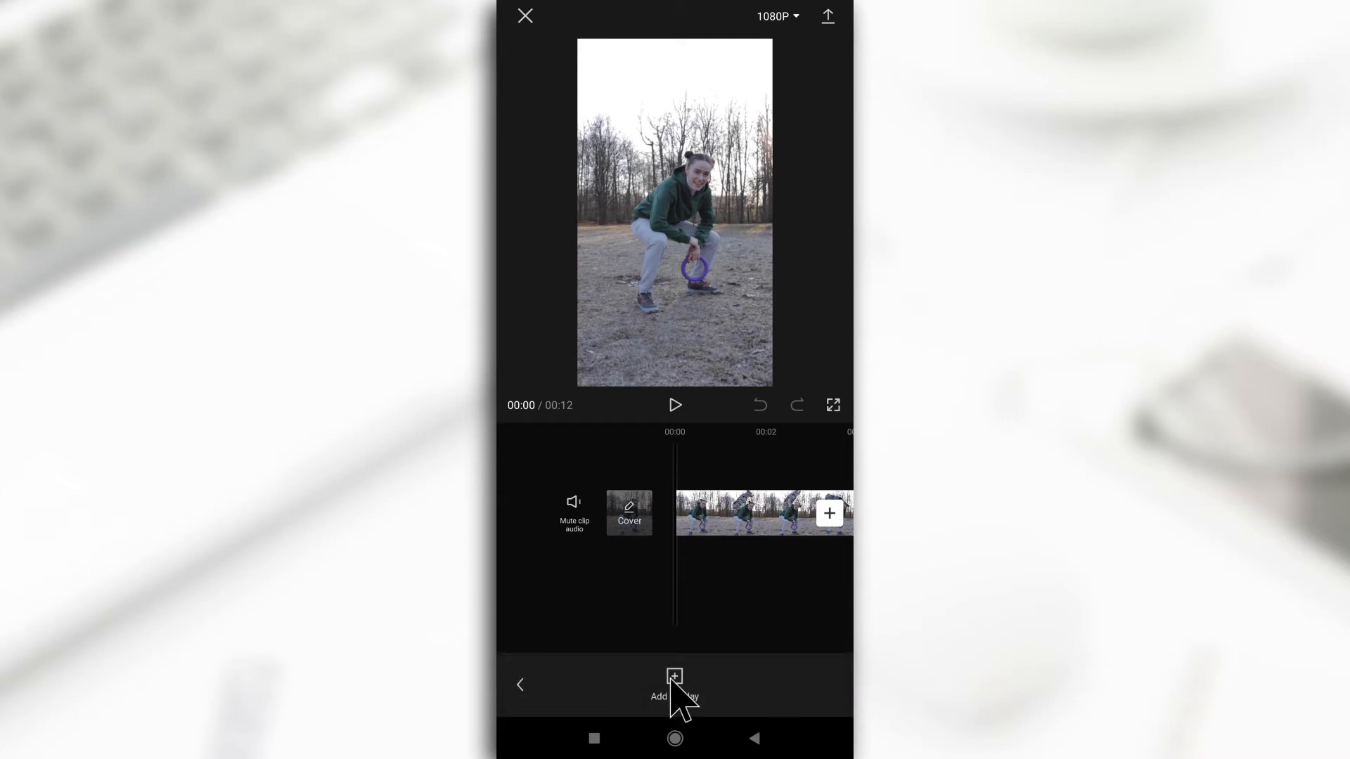
pyautogui.click(674, 684)
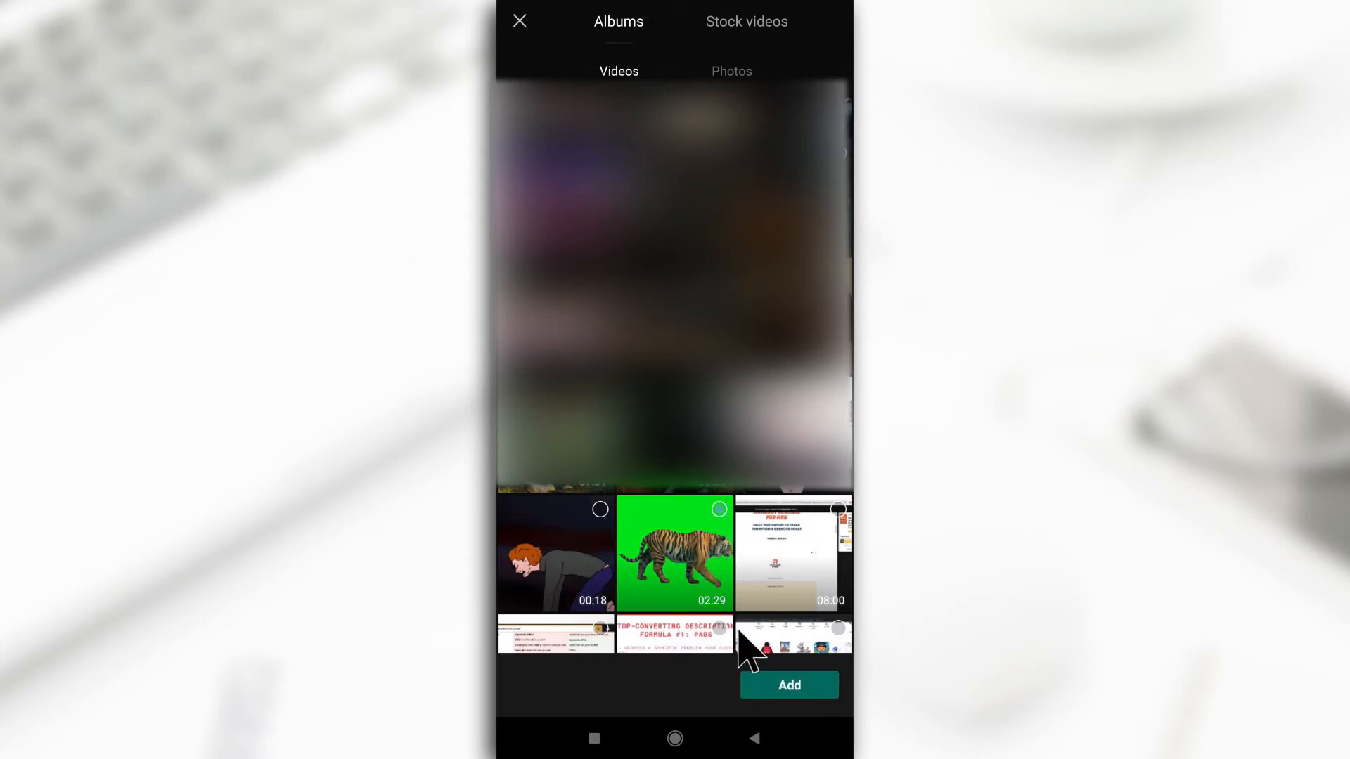
pyautogui.click(787, 685)
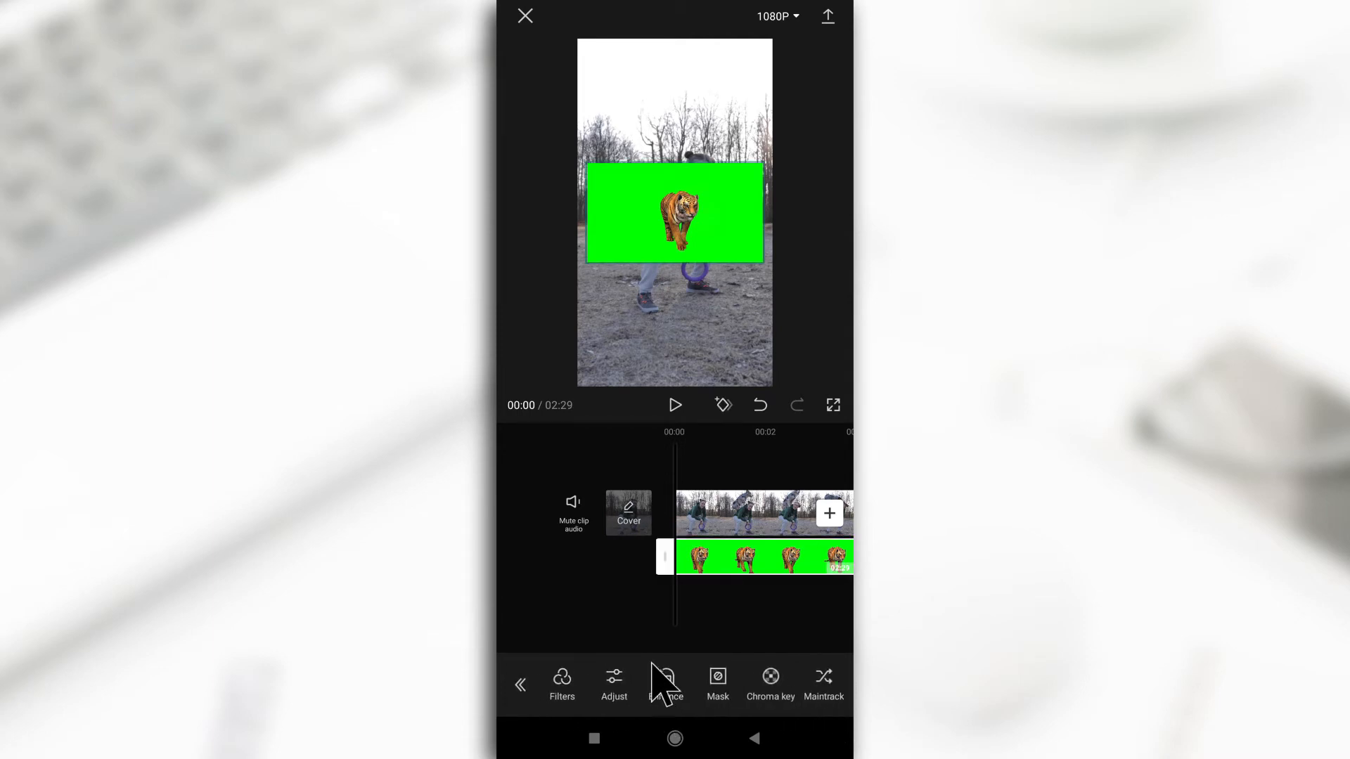
# Step: Open Chroma key for the tiger overlay, sampling its green background
pyautogui.hscroll(-3)
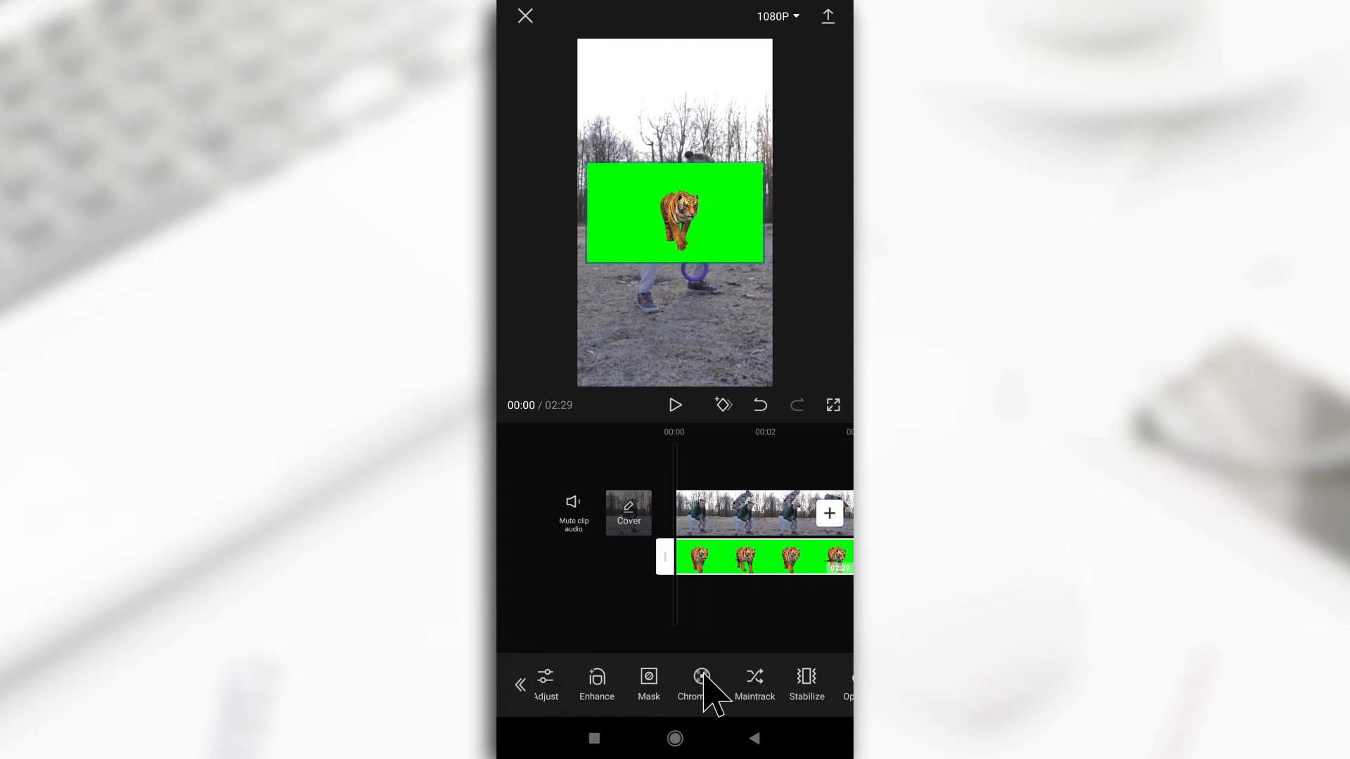
pyautogui.click(691, 684)
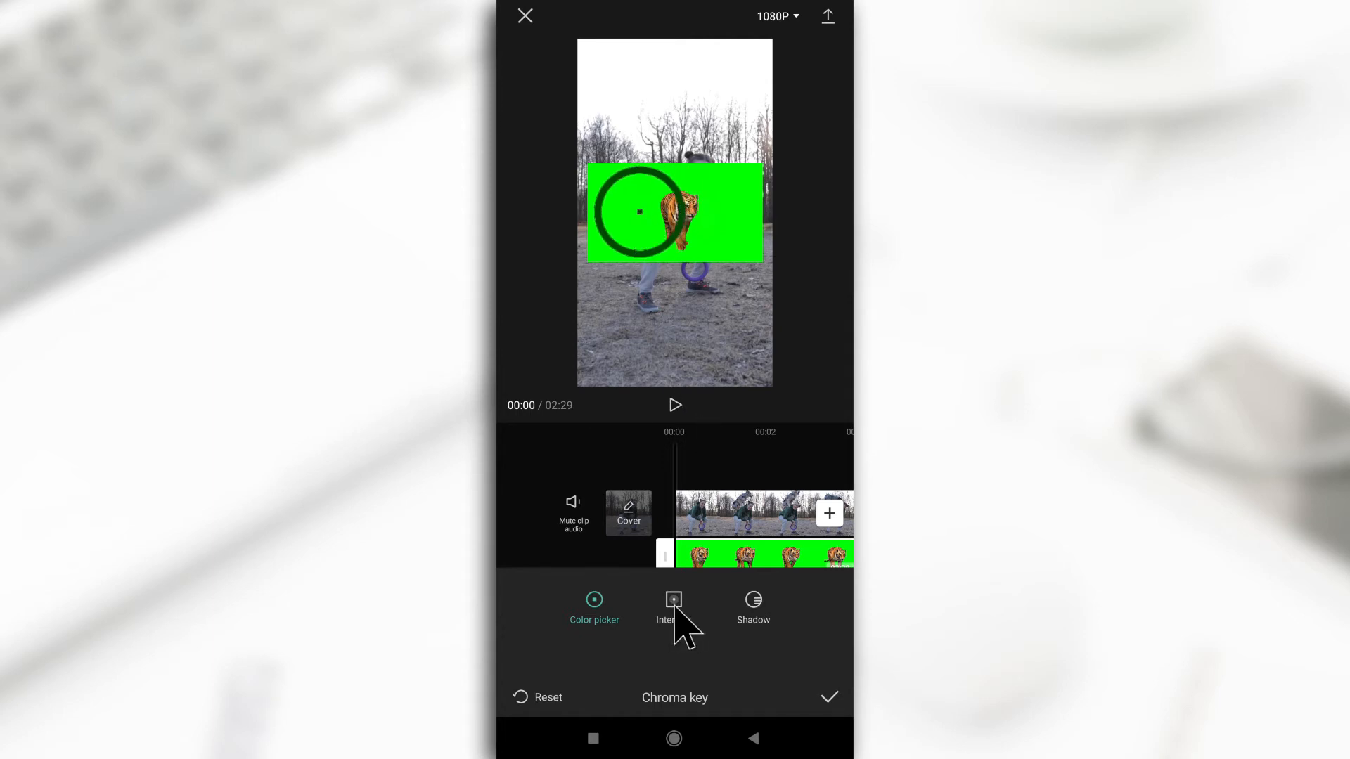
# Step: Raise the Chroma key intensity until the tiger's green background disappears
pyautogui.click(674, 606)
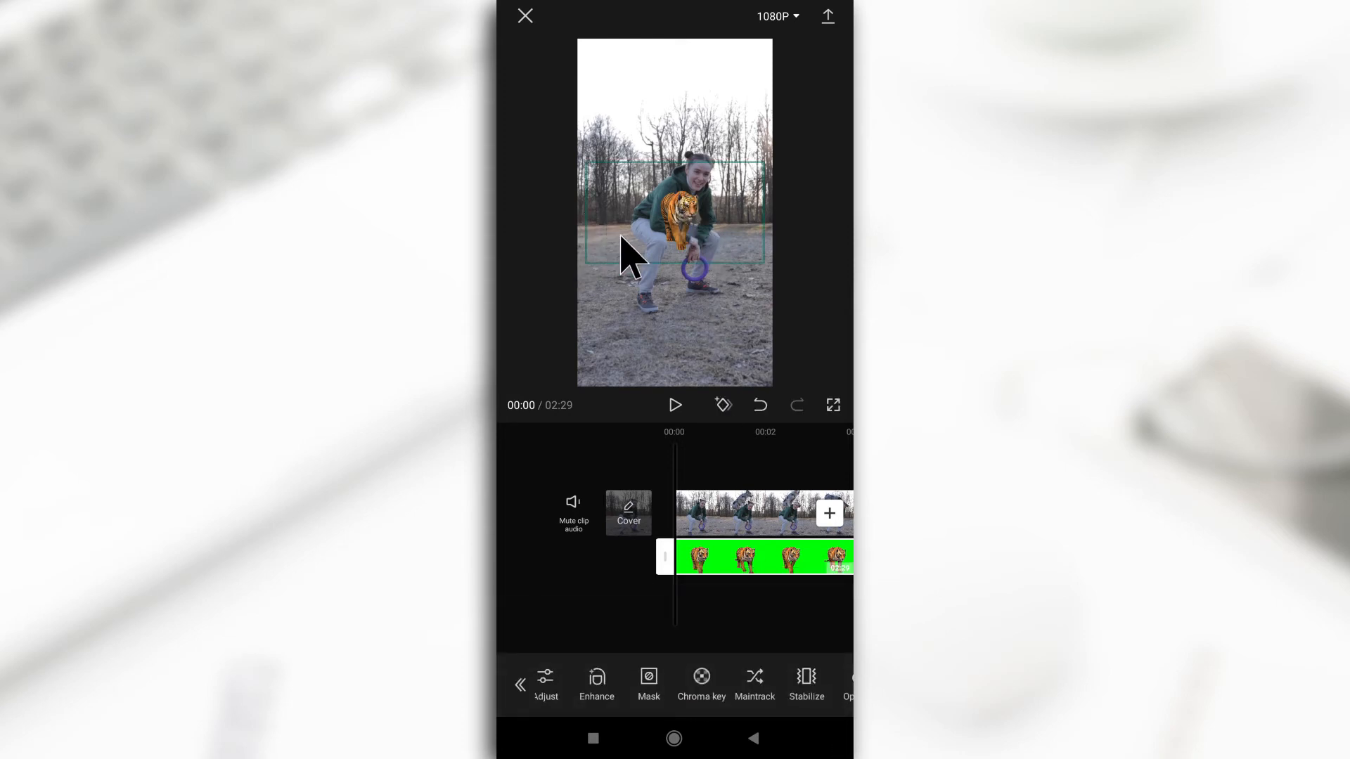
pyautogui.moveTo(667, 271)
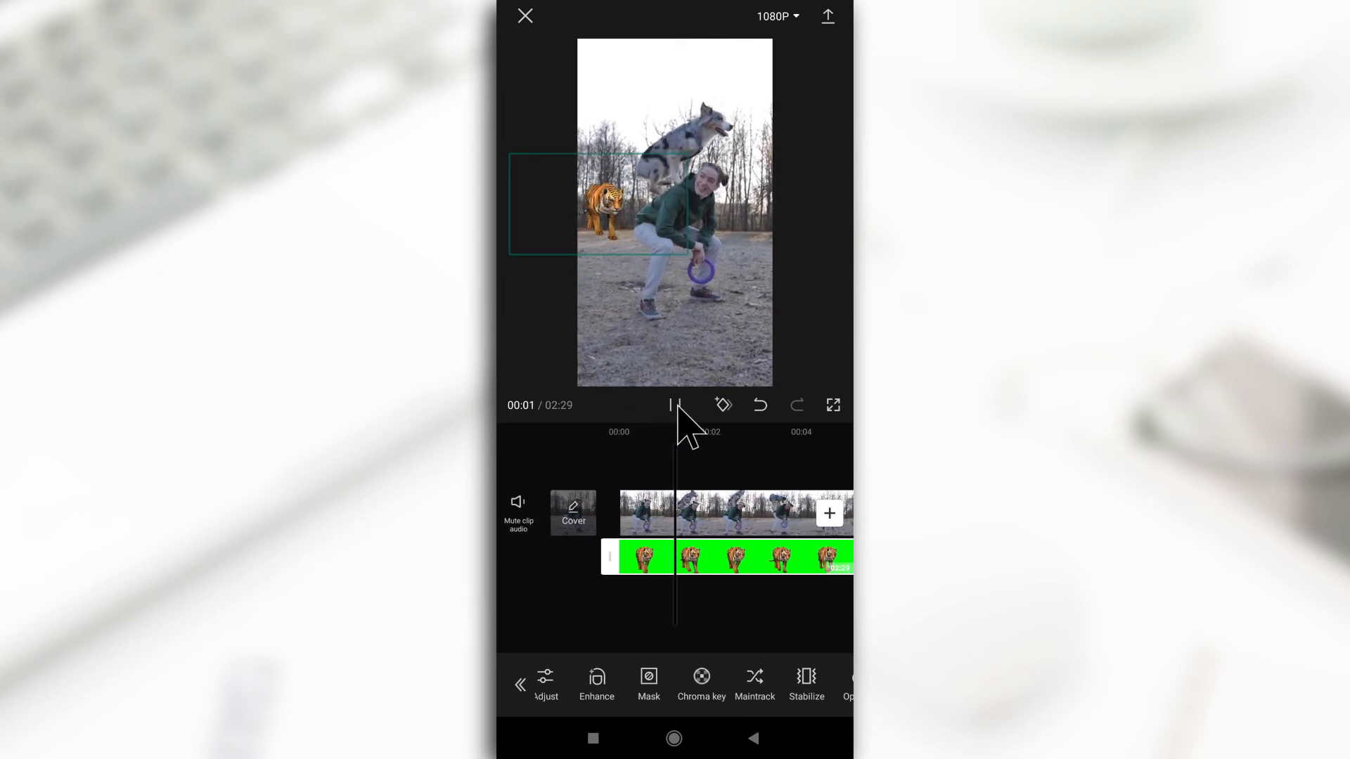
# Step: Start playback to preview the keyed tiger beside the woman
pyautogui.click(675, 405)
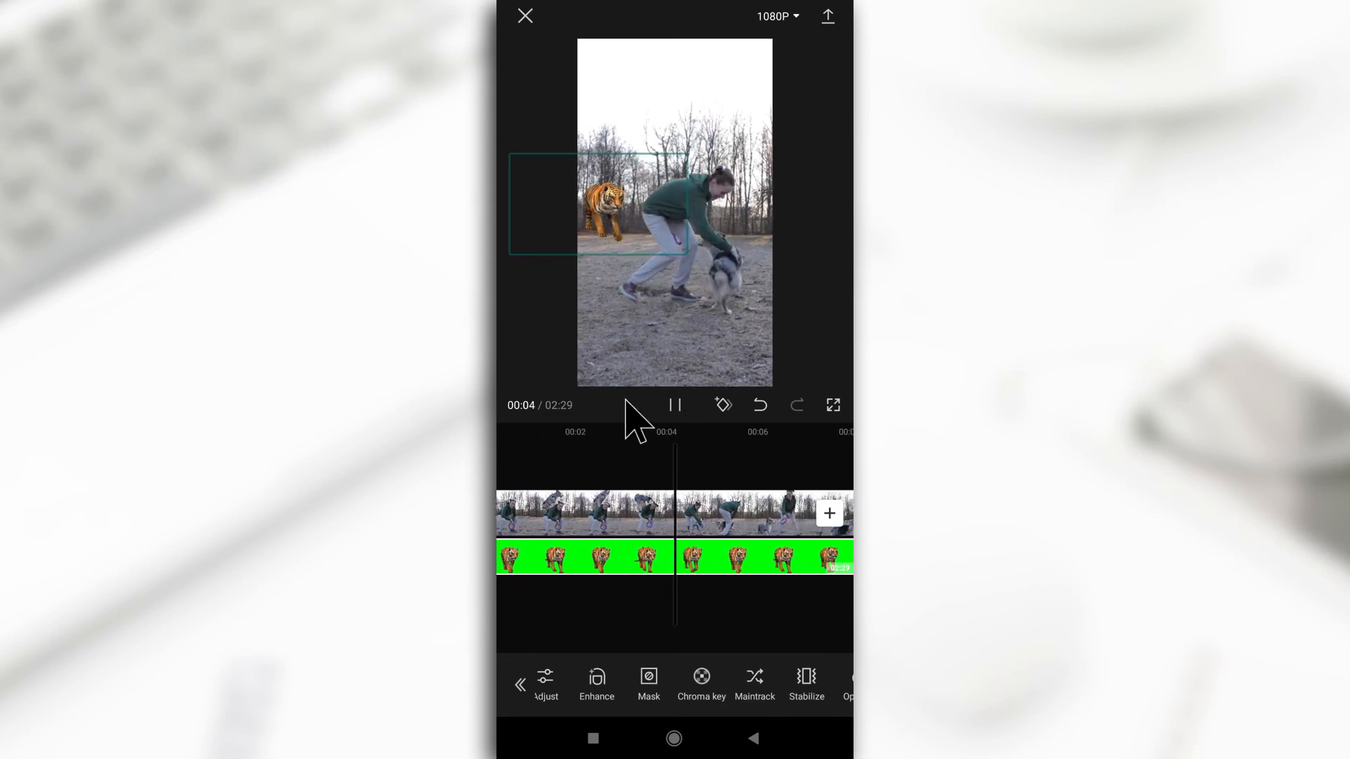
# Step: Pause the composite preview at about five seconds
pyautogui.click(674, 406)
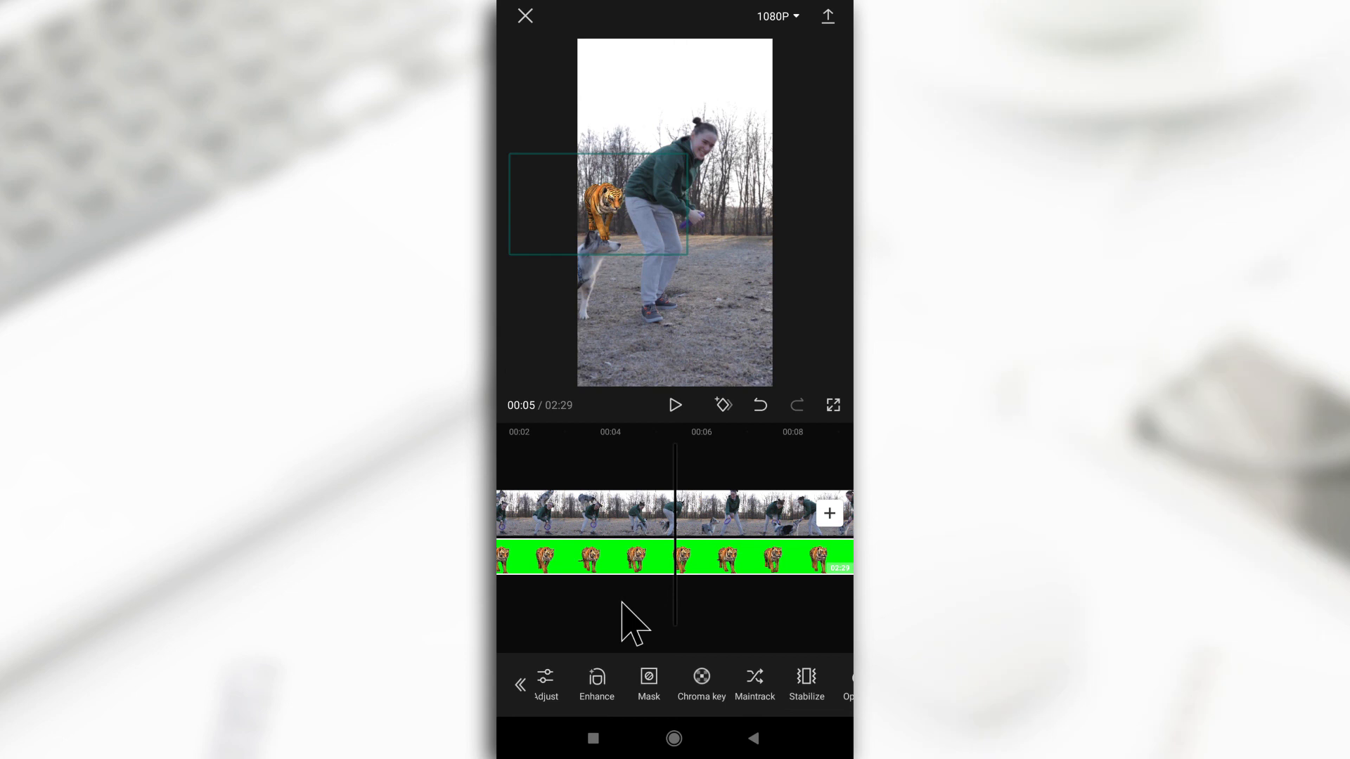
pyautogui.moveTo(620, 146)
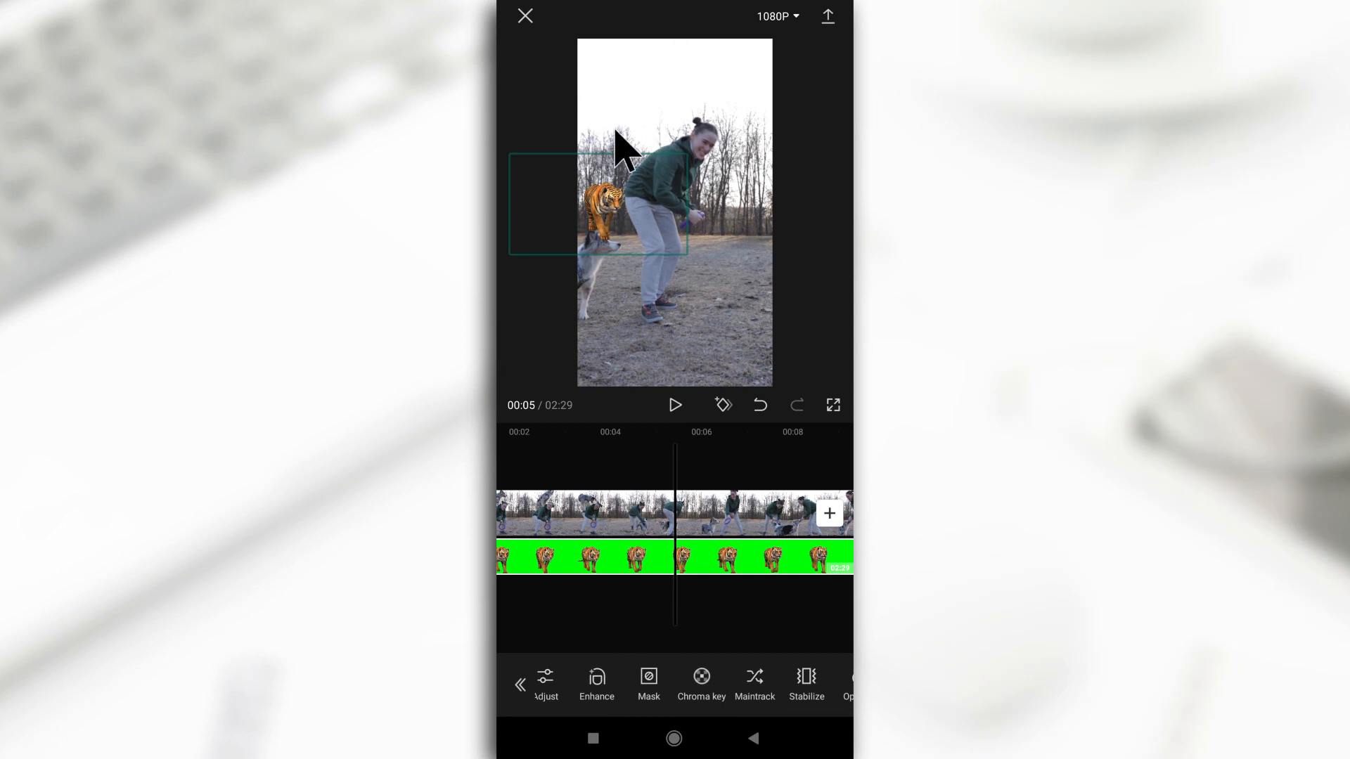
pyautogui.moveTo(602, 250)
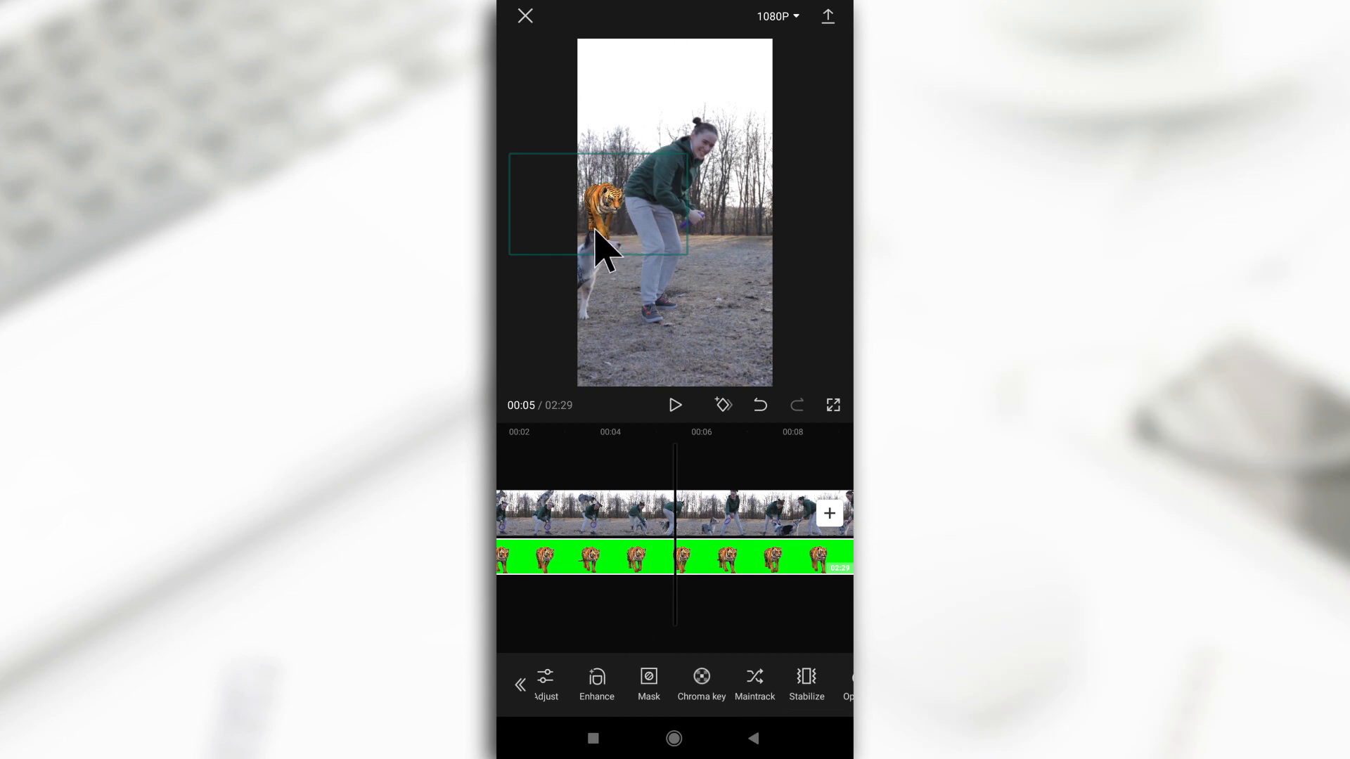
pyautogui.moveTo(657, 573)
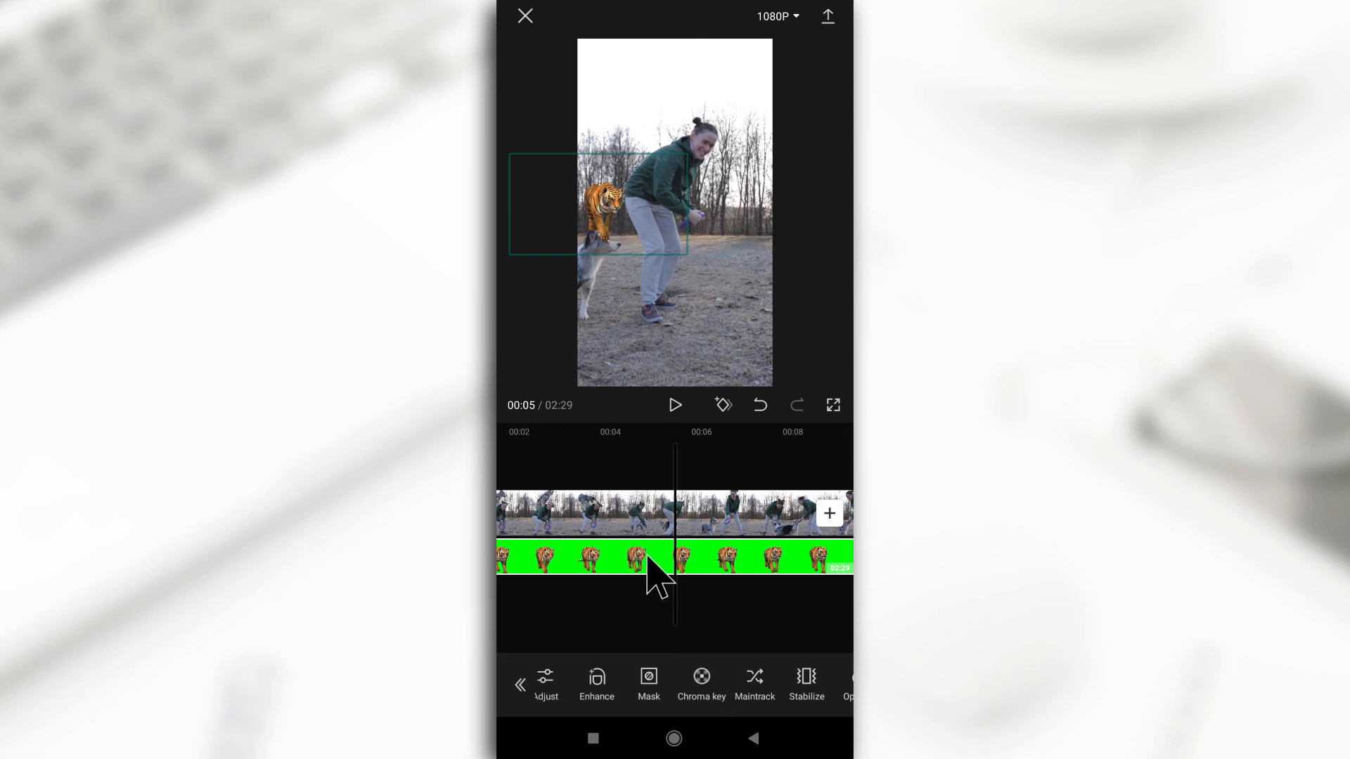
pyautogui.moveTo(600, 258)
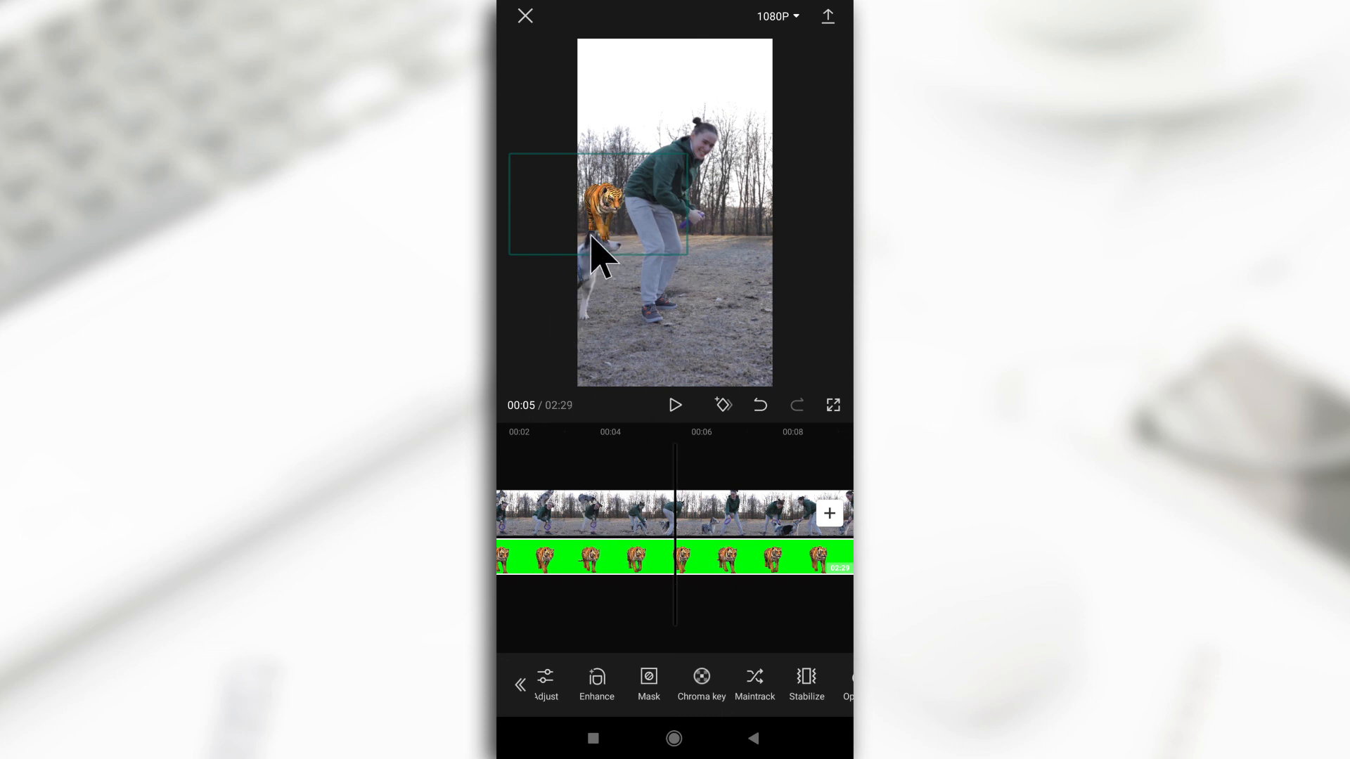